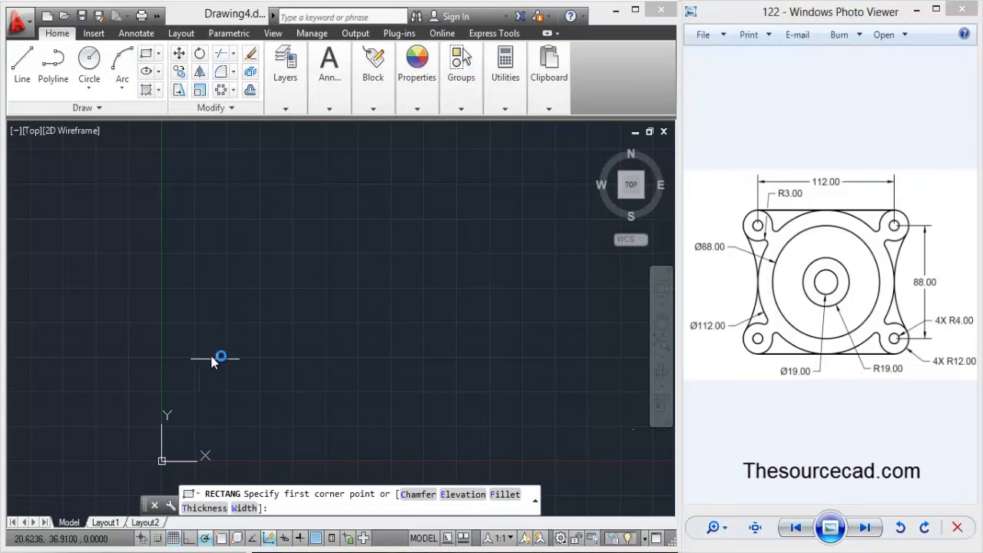
Step: Draw the 112 by 112 square base plate using RECTANG with a relative opposite corner
click(221, 356)
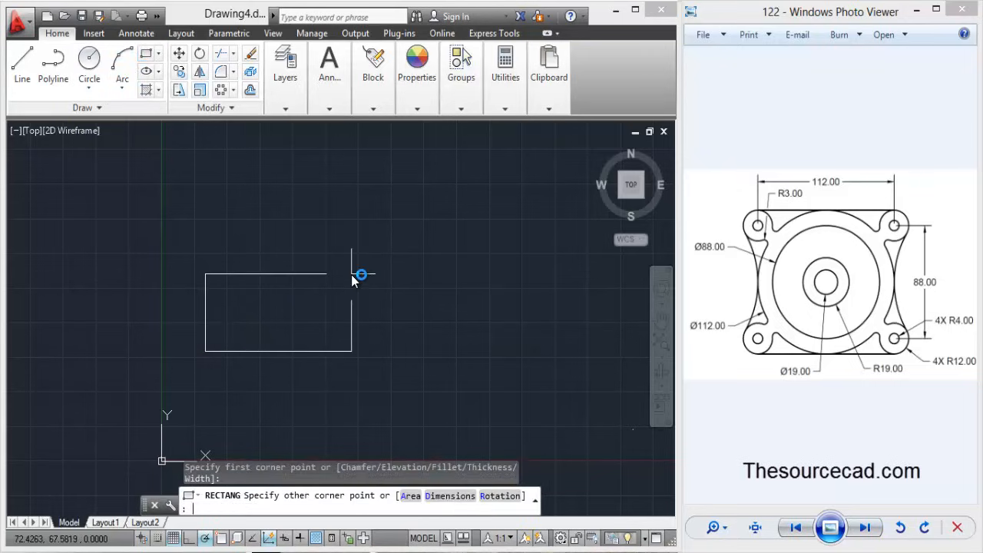
text(@112)
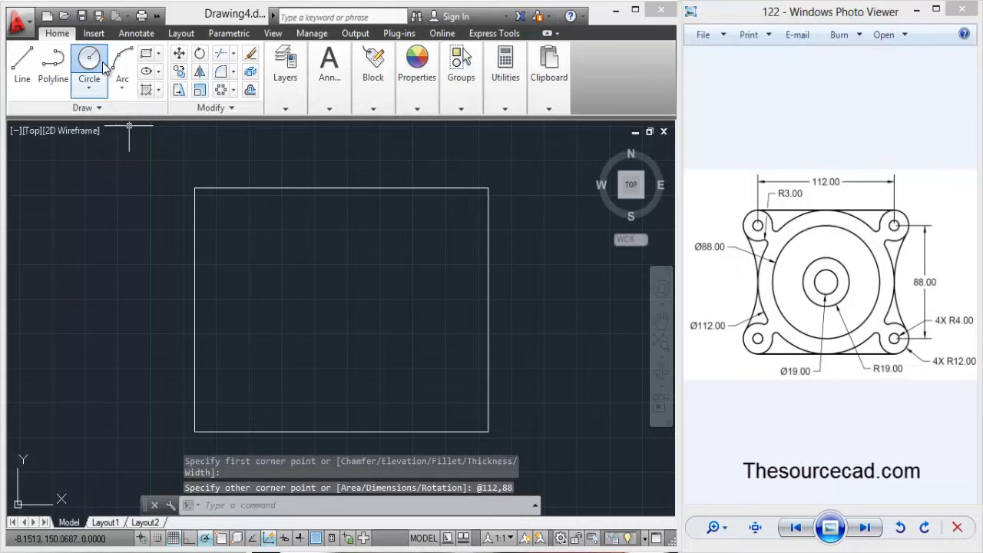
Step: Draw concentric circles of radius 12 and 4 at the top-left corner
click(89, 61)
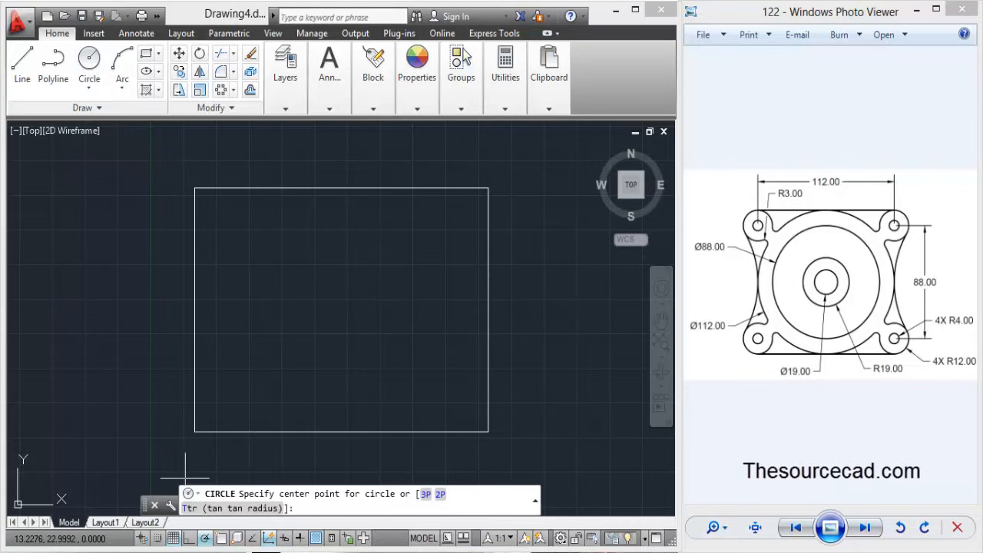
mouse_move(194, 189)
text(12)
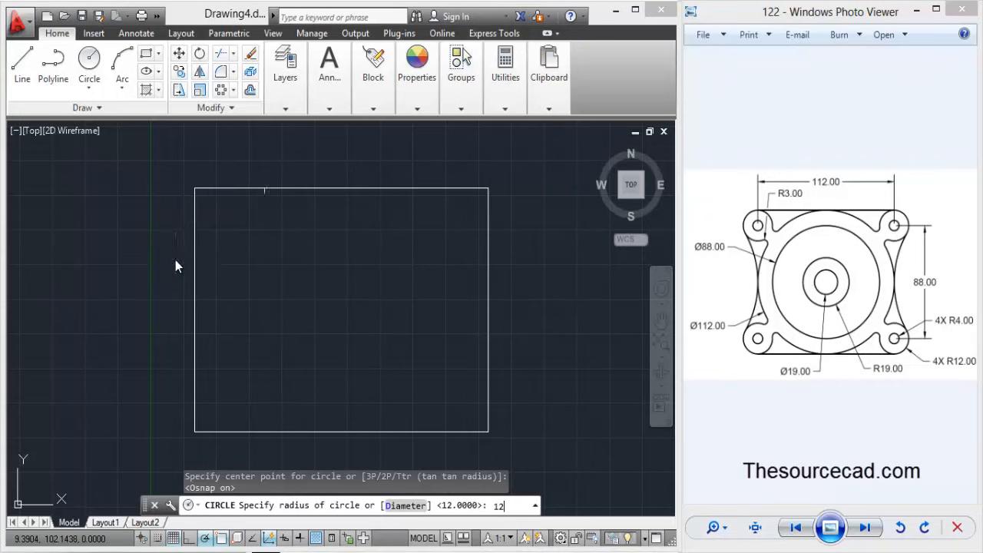
key(Return)
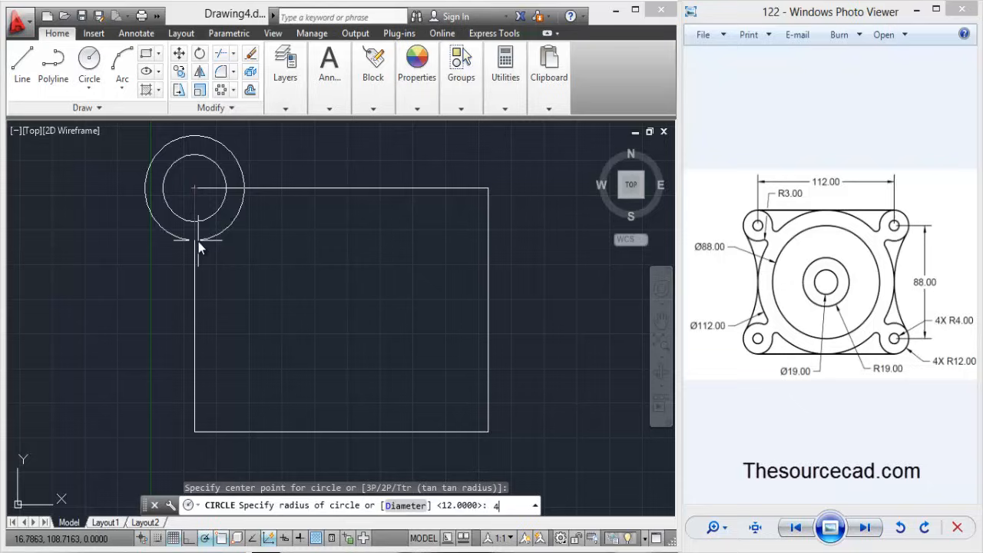
key(Return)
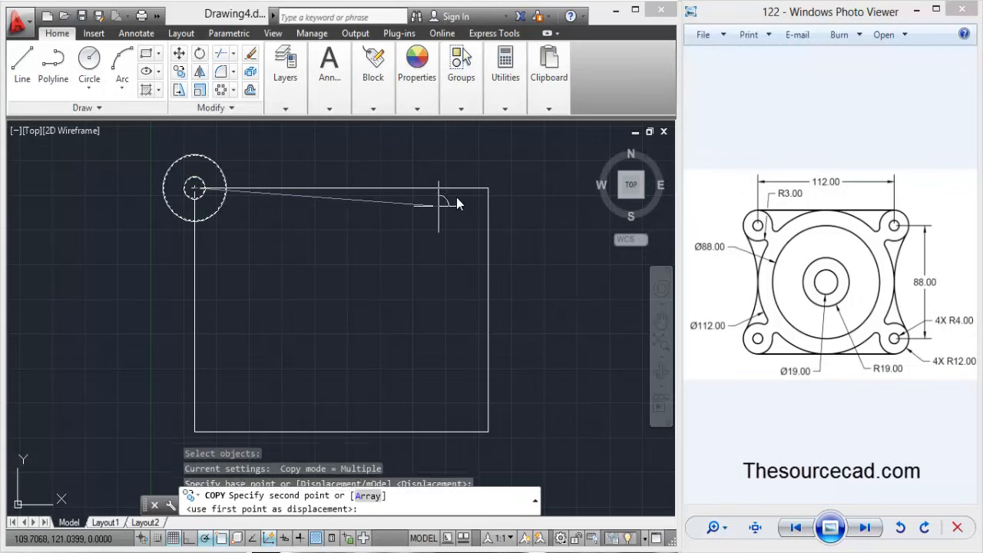
Step: Copy the corner circle pair to the remaining corners of the square
click(489, 187)
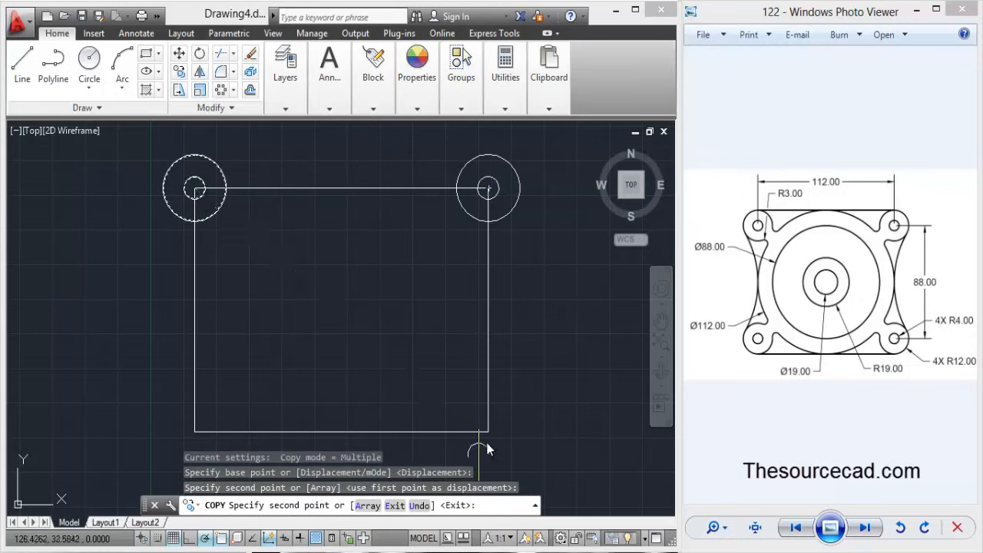
click(196, 427)
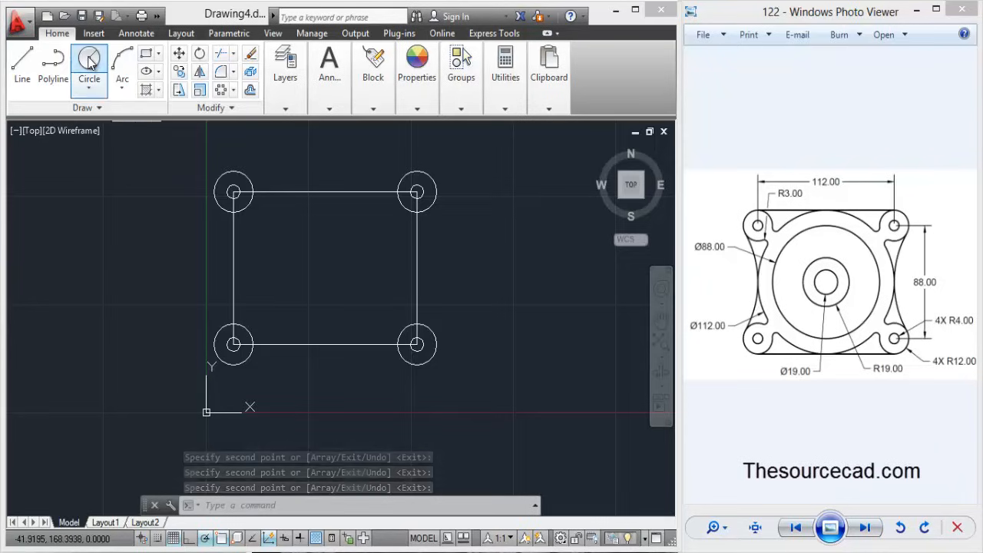
Step: Draw a 19 diameter circle at the square's centre using Object Snap Tracking from edge midpoints
click(89, 64)
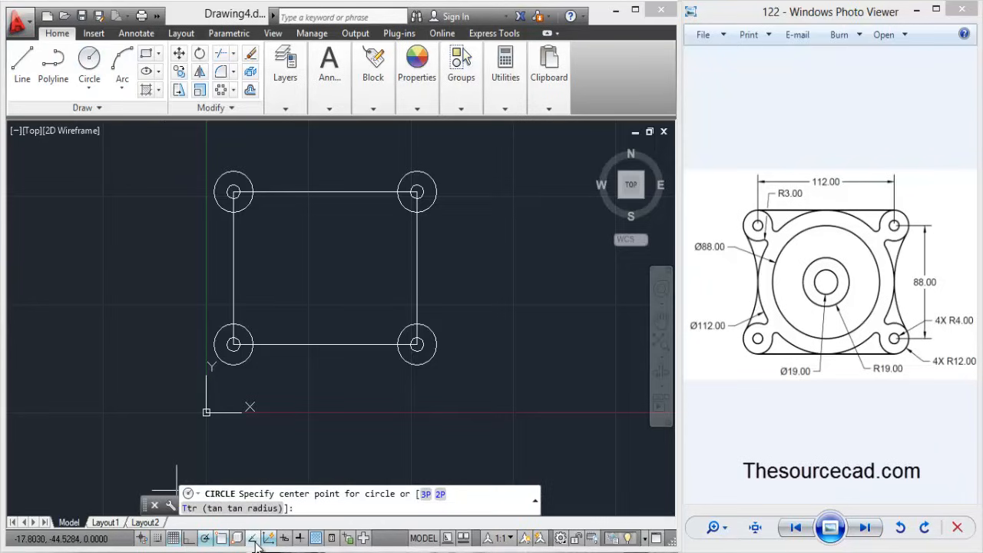
click(255, 537)
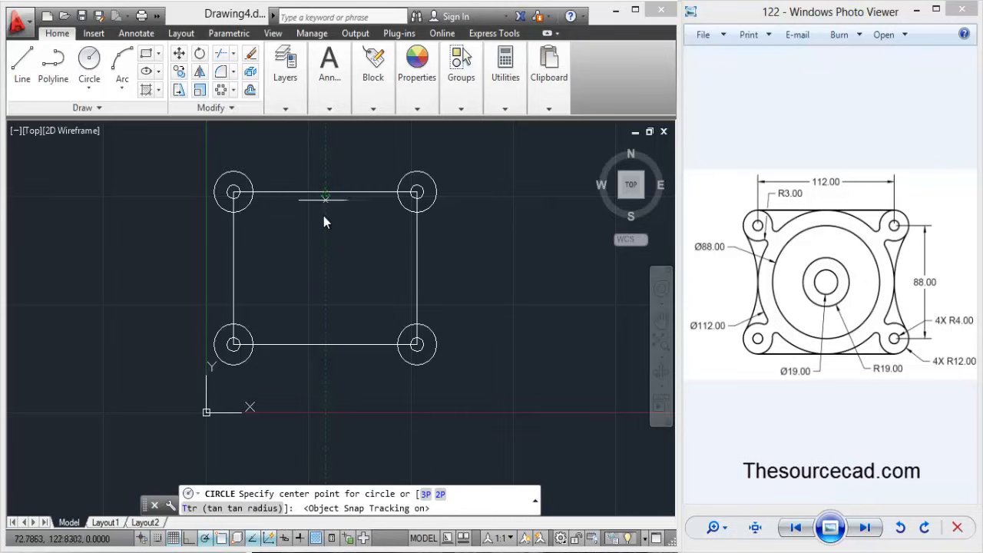
mouse_move(416, 269)
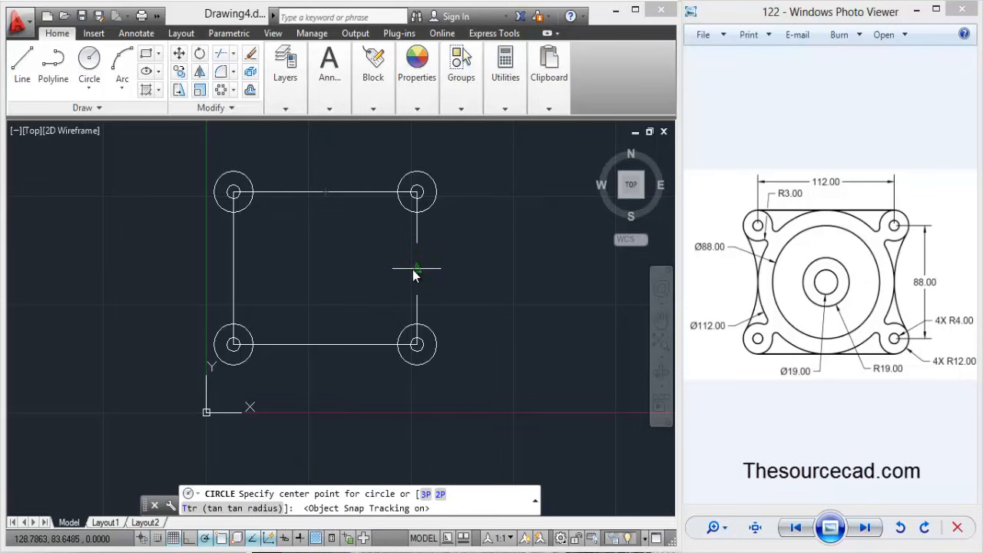
mouse_move(322, 268)
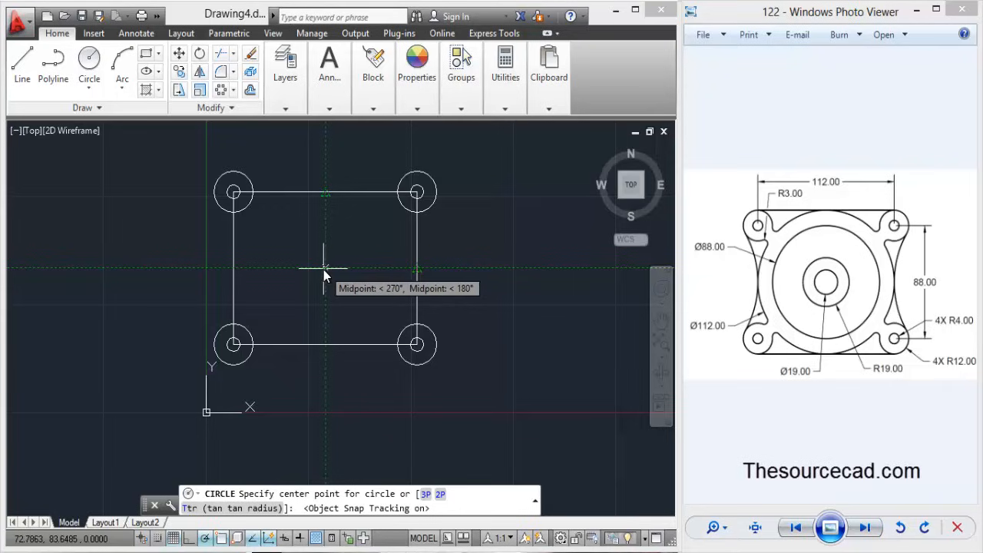
click(326, 267)
text(d)
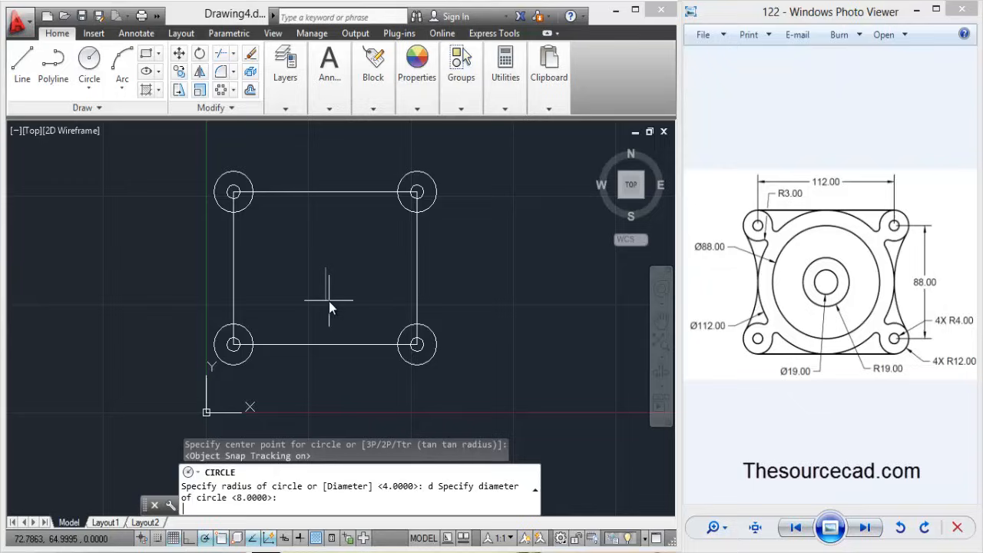
text(19)
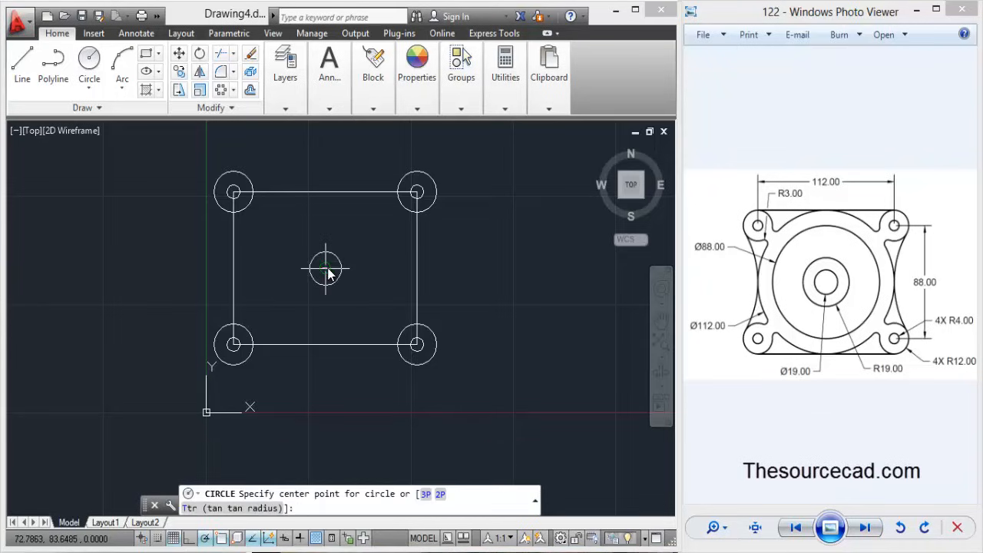
Step: Add concentric circles of radius 19, diameter 88 and diameter 112 around the centre hole
click(326, 267)
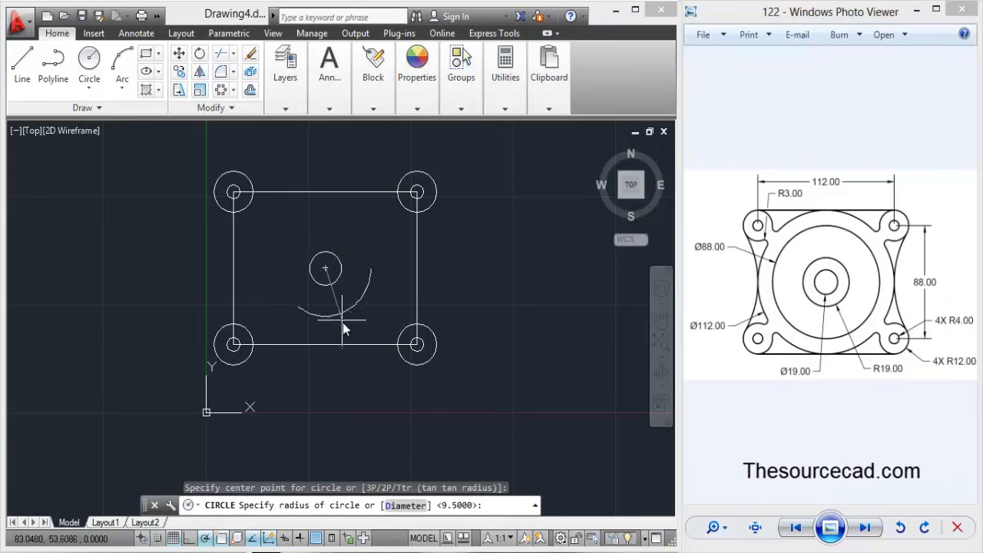
text(19)
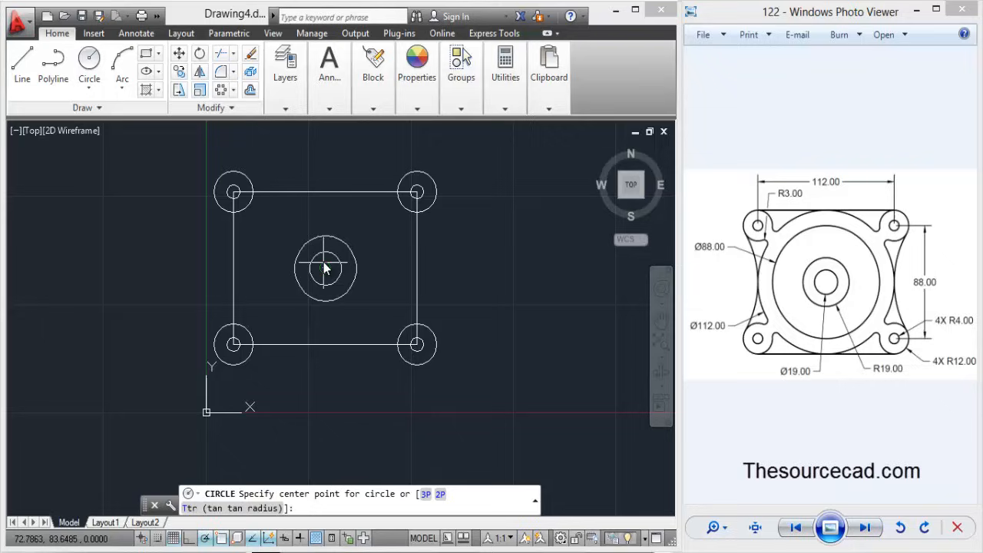
click(325, 267)
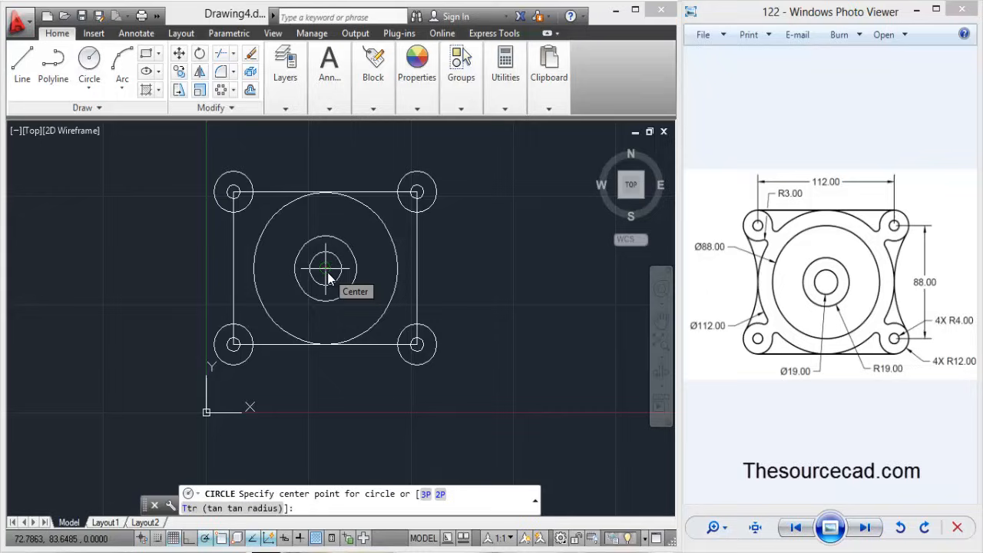
click(326, 269)
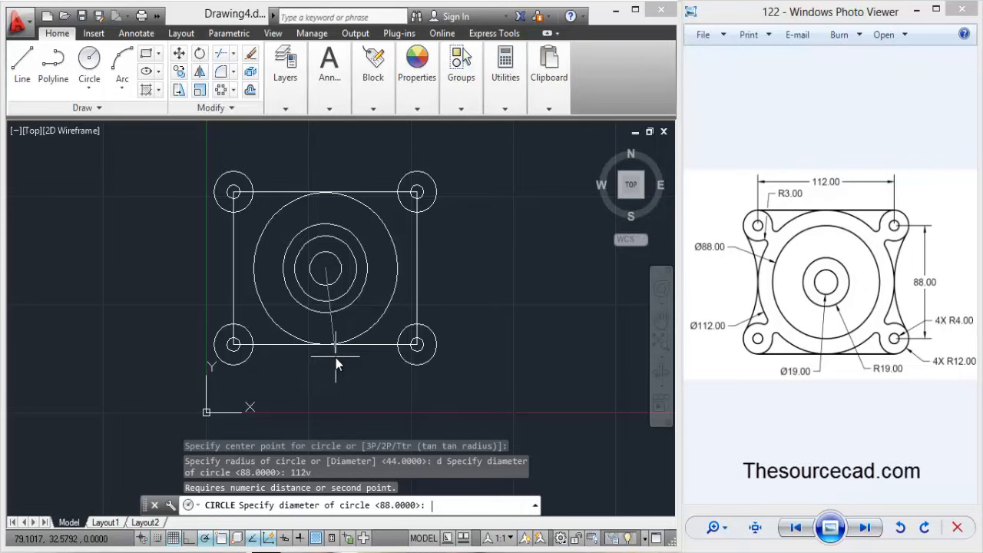
mouse_move(428, 300)
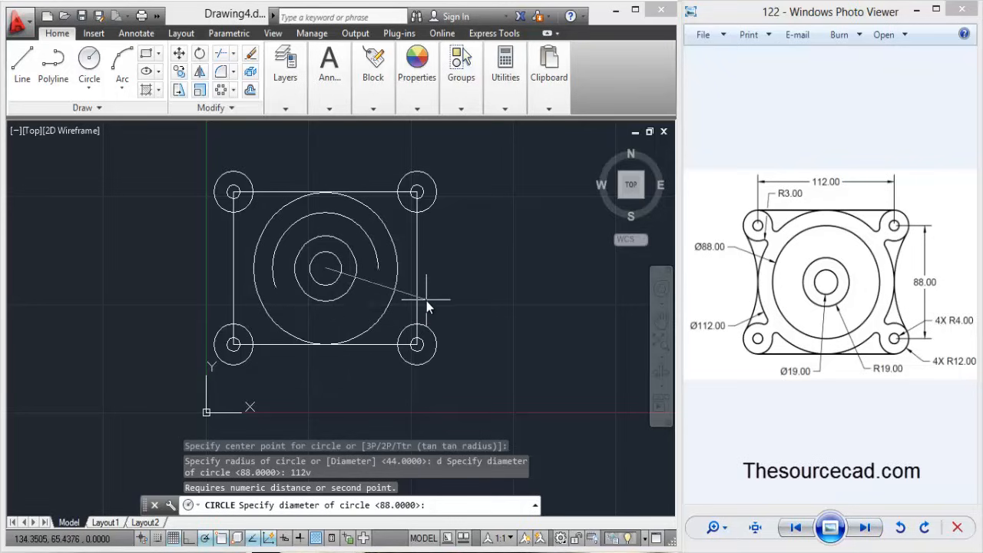
text(1)
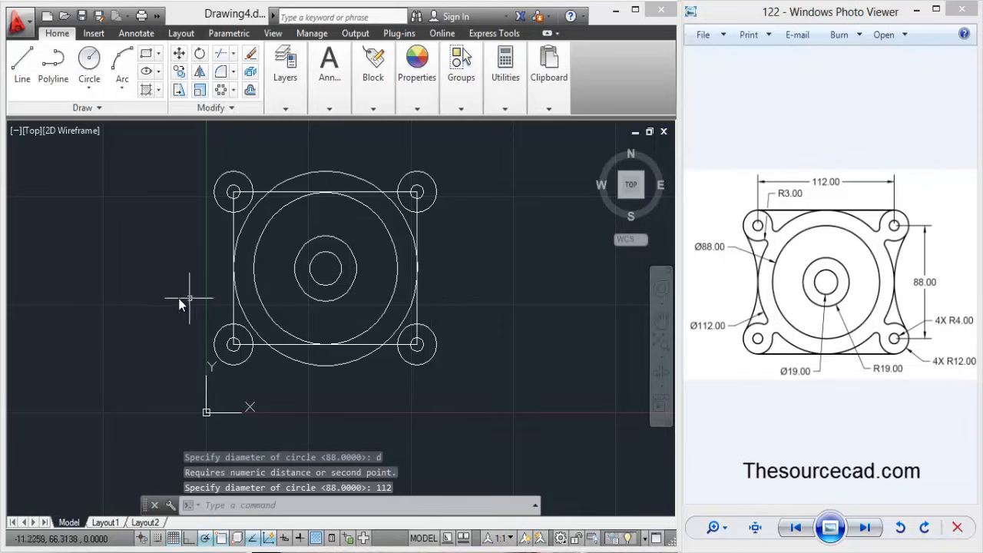
mouse_move(160, 293)
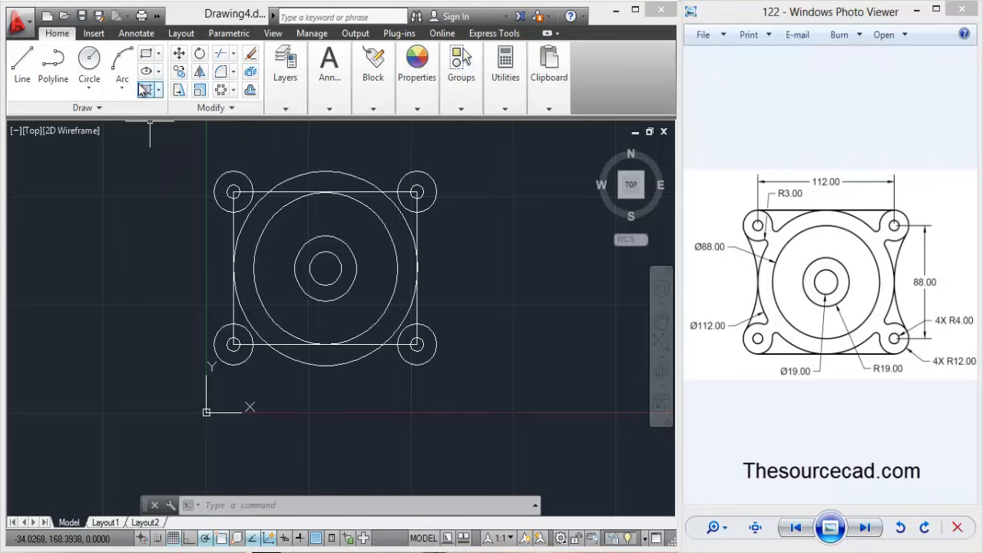
Step: Draw lines between the outer lug circles using the Tangent object snap at each end
click(22, 65)
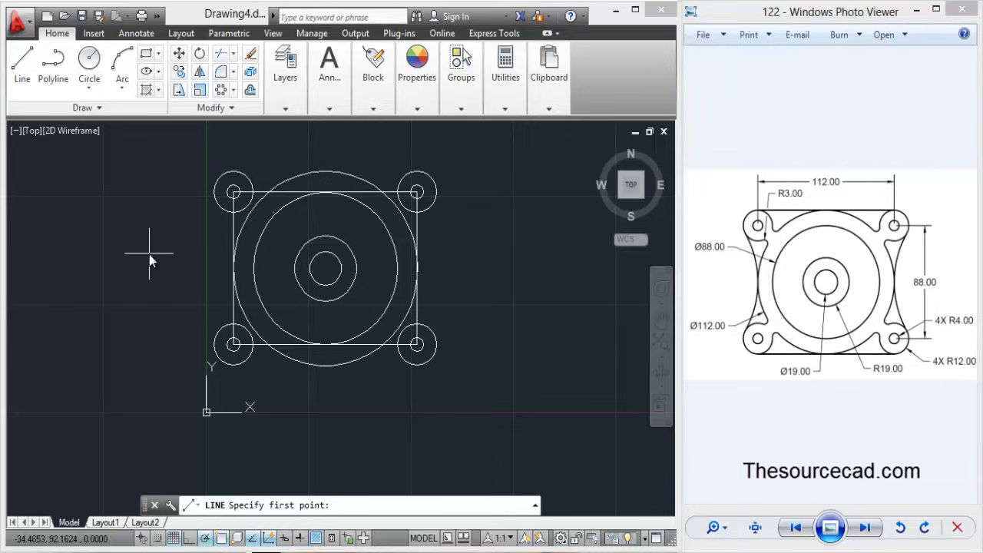
right_click(150, 254)
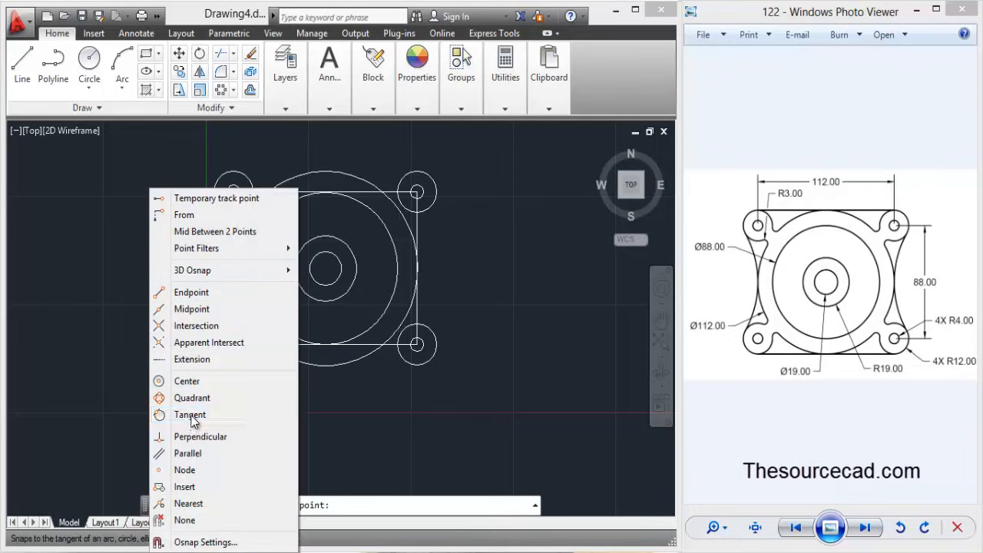
click(190, 415)
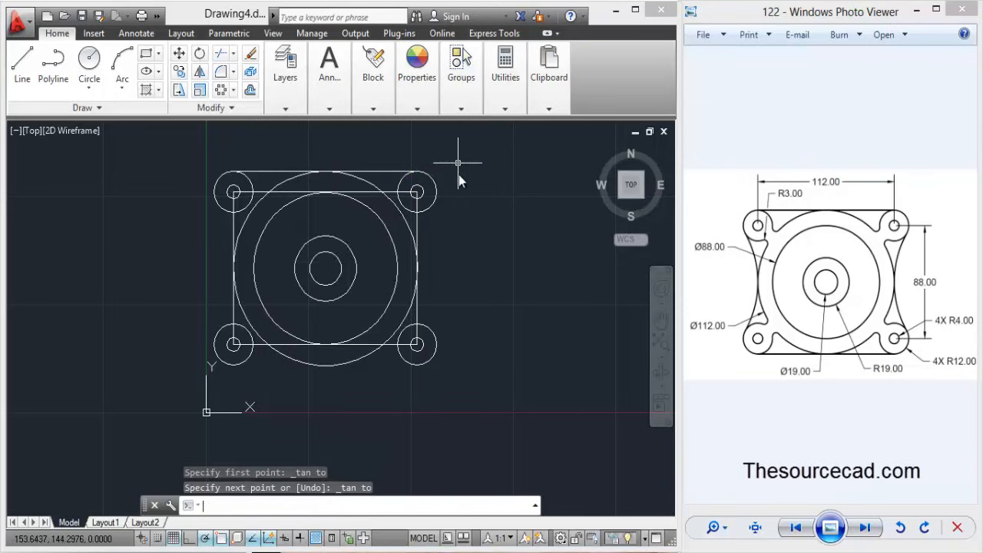
right_click(457, 163)
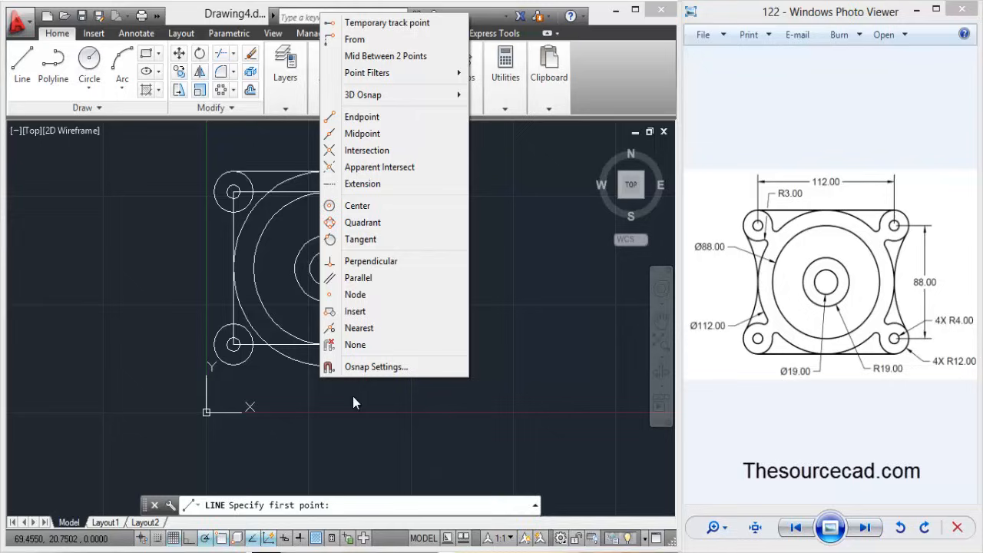
click(359, 239)
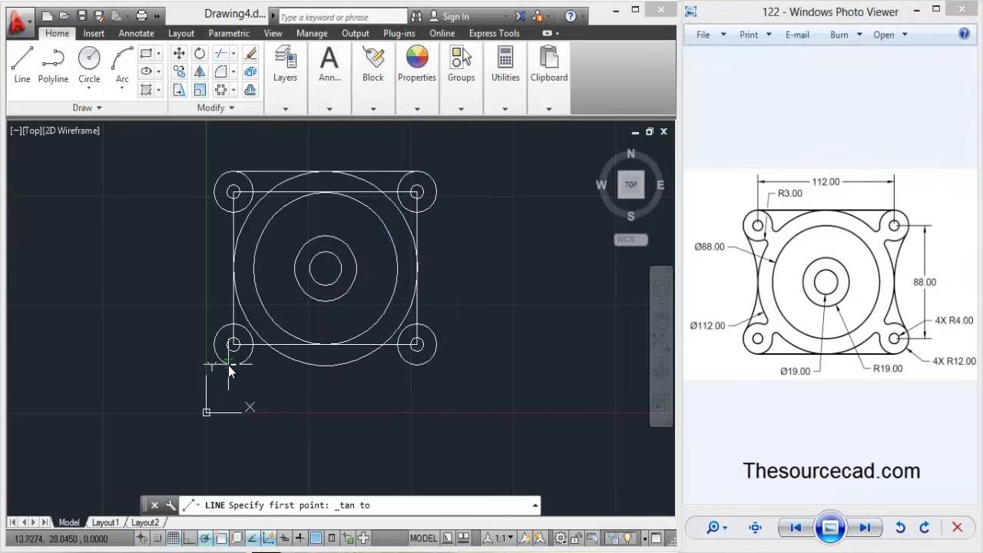
right_click(234, 365)
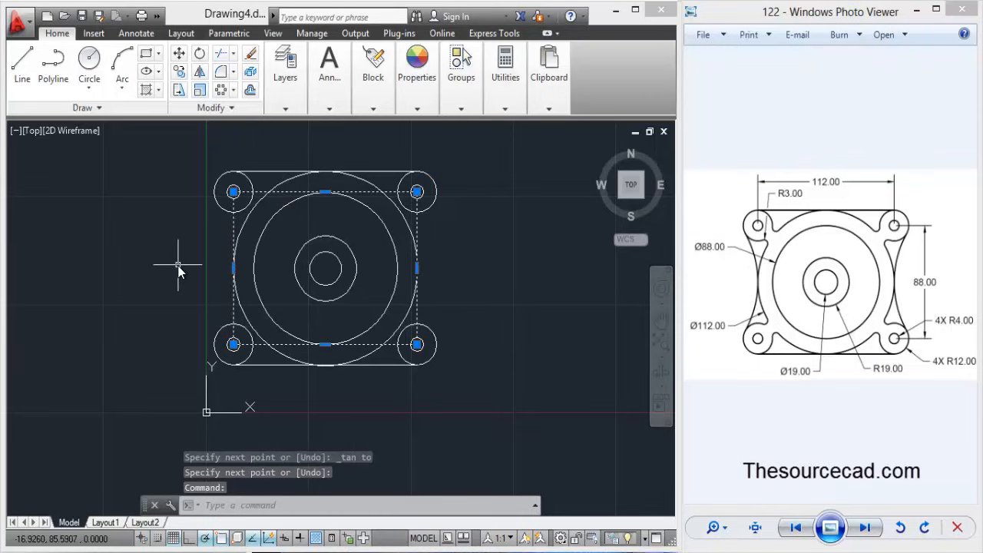
mouse_move(138, 187)
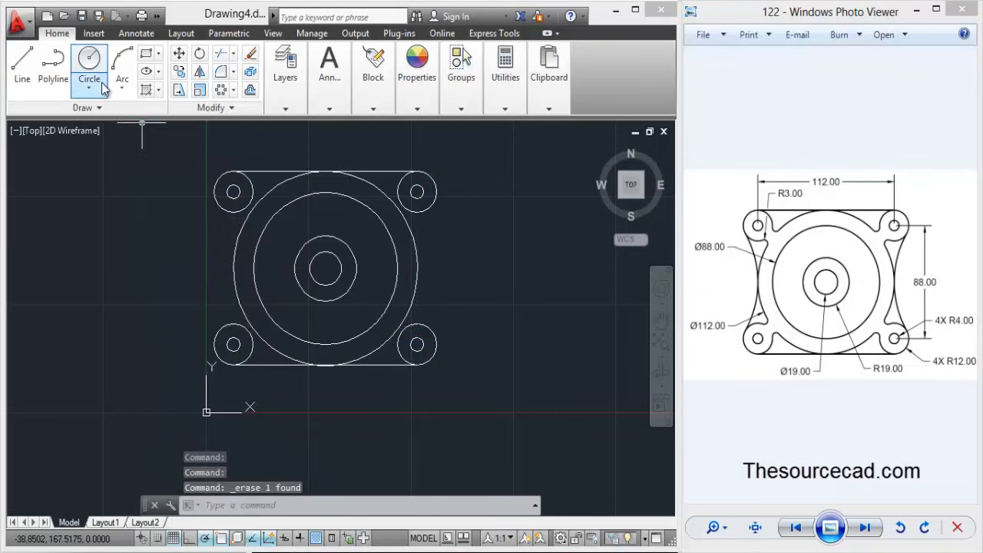
Step: Draw Tan, Tan, Radius circles tangent to the lug pairs on the left and right sides
click(89, 88)
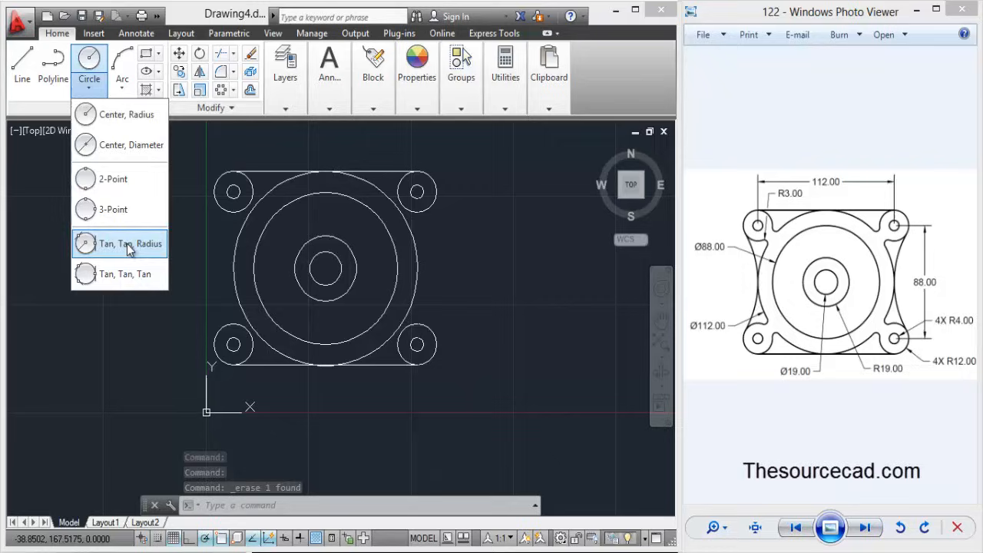
click(129, 243)
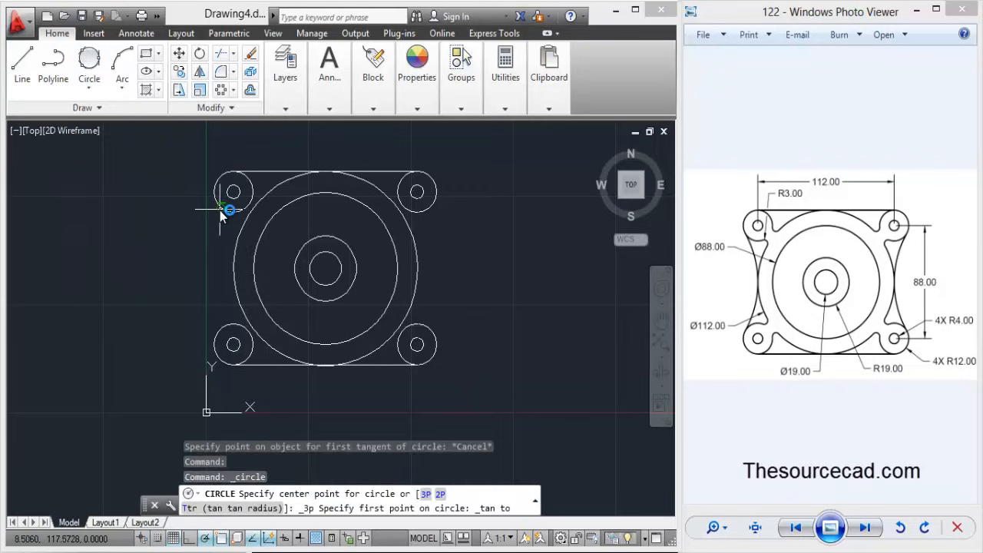
click(227, 209)
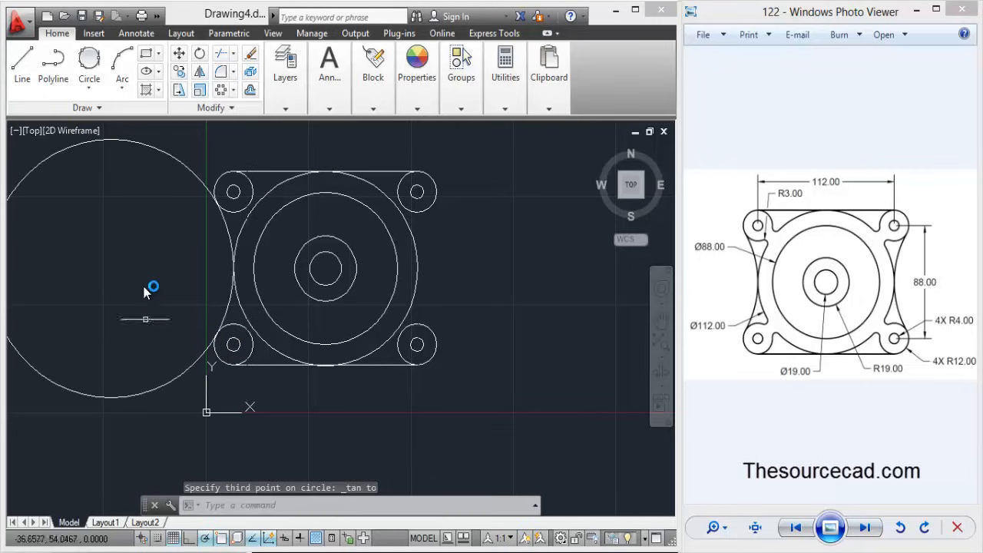
click(89, 61)
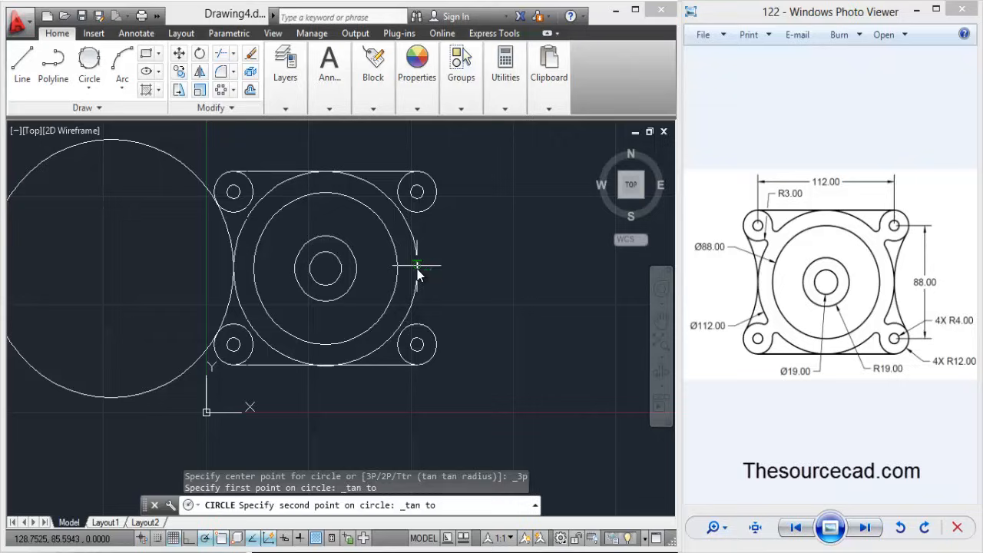
click(418, 268)
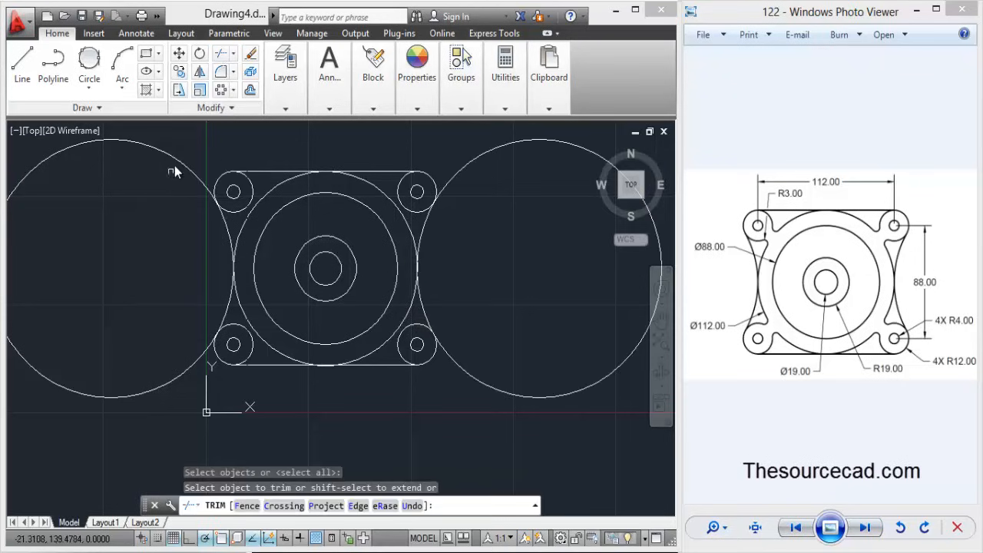
Step: Trim the large tangent circles down to the curved side arcs
click(458, 178)
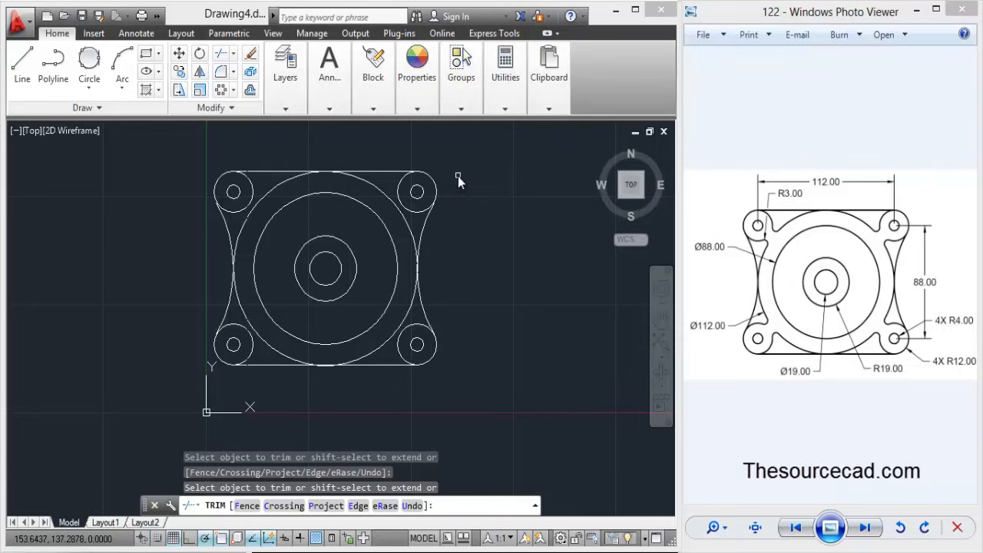
mouse_move(464, 234)
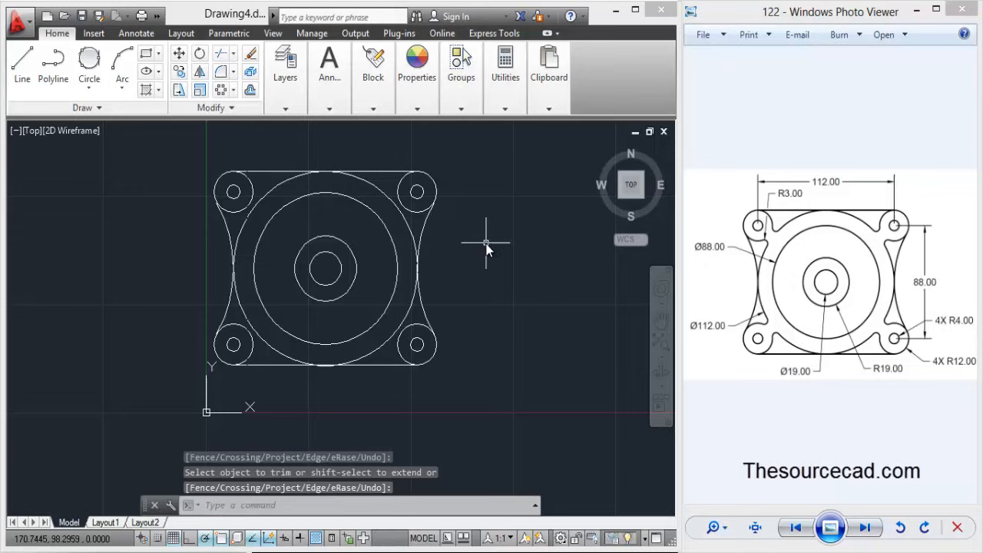
click(269, 192)
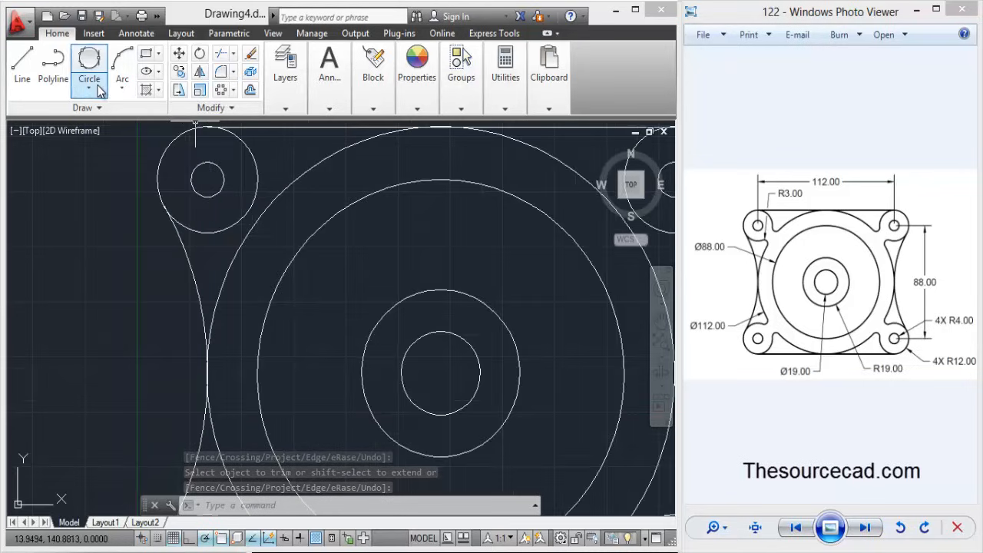
Step: Draw R3 Tan, Tan, Radius circles between the upper-left lug and its neighbouring edges
click(105, 80)
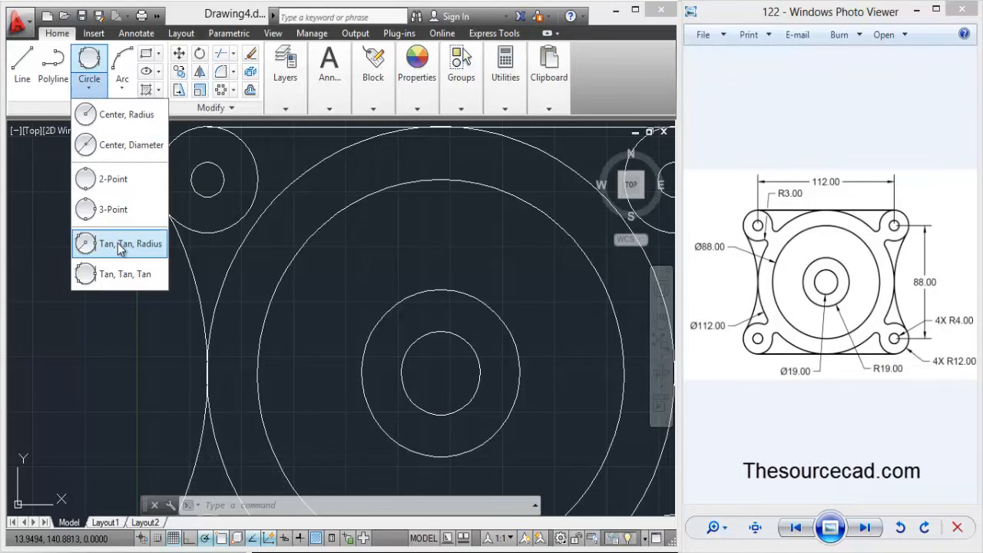
click(124, 243)
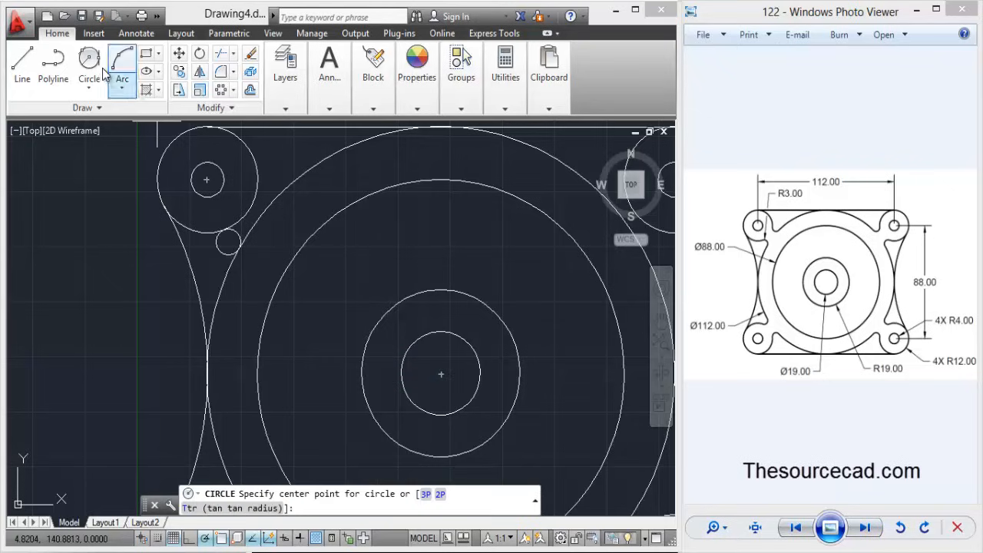
click(273, 198)
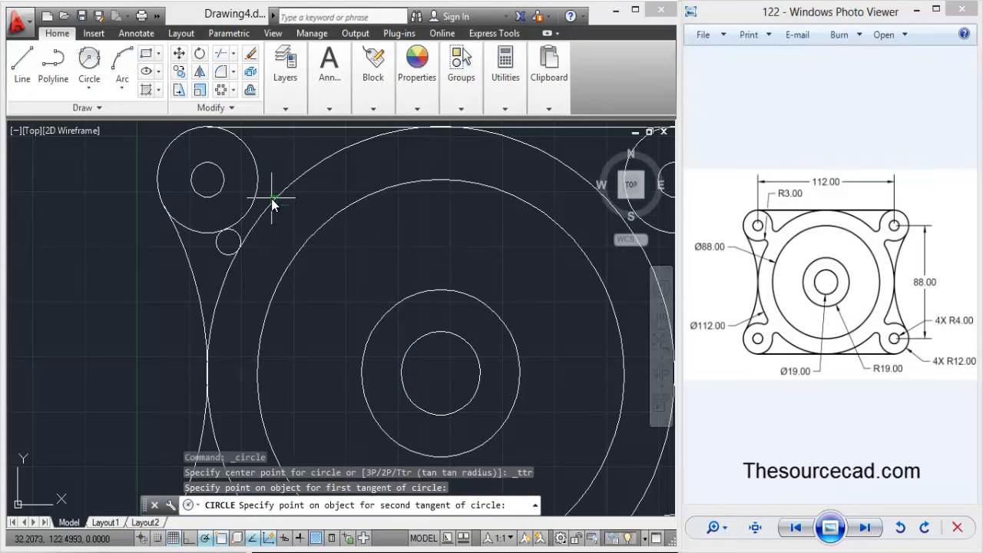
click(270, 187)
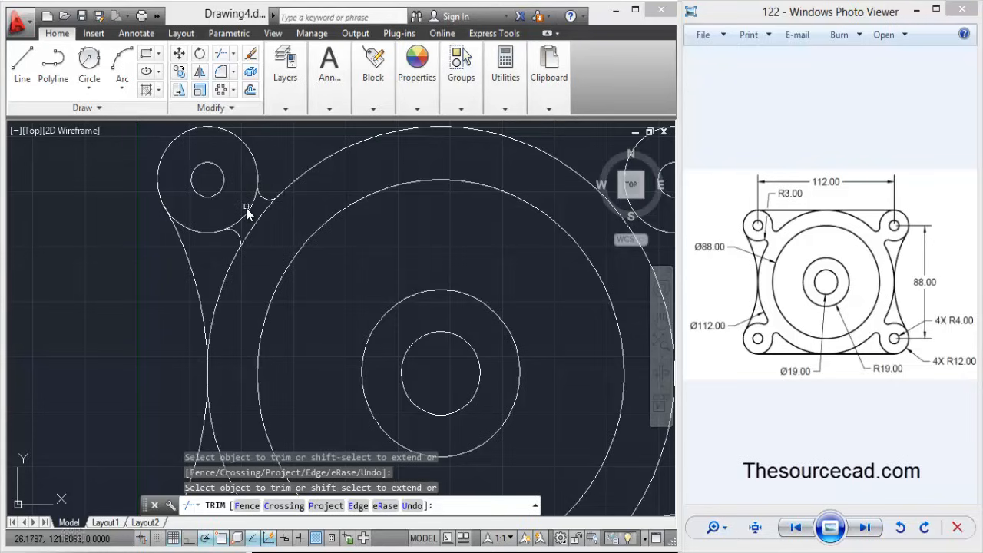
Step: Trim the fillet circles and excess lug circle to clean R3 blend arcs
click(261, 218)
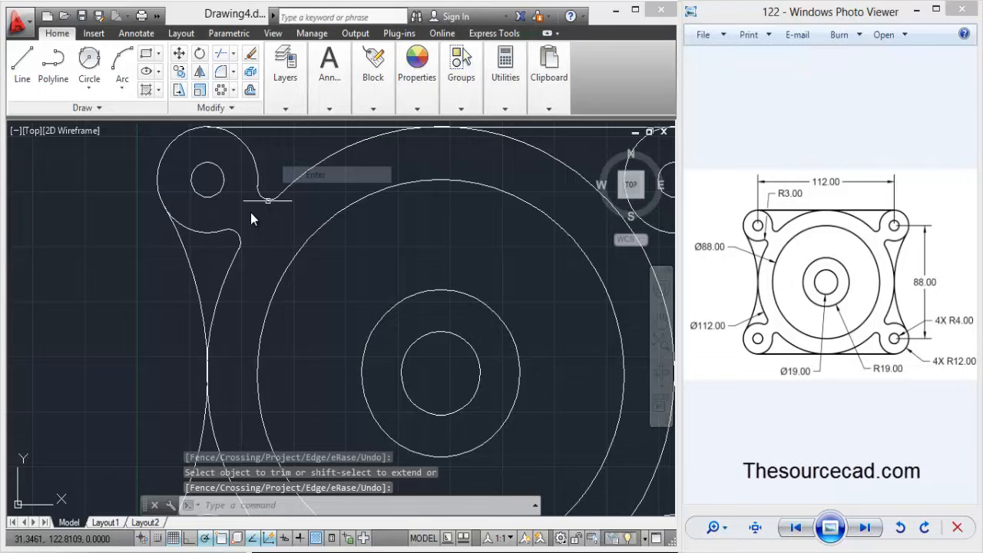
click(264, 202)
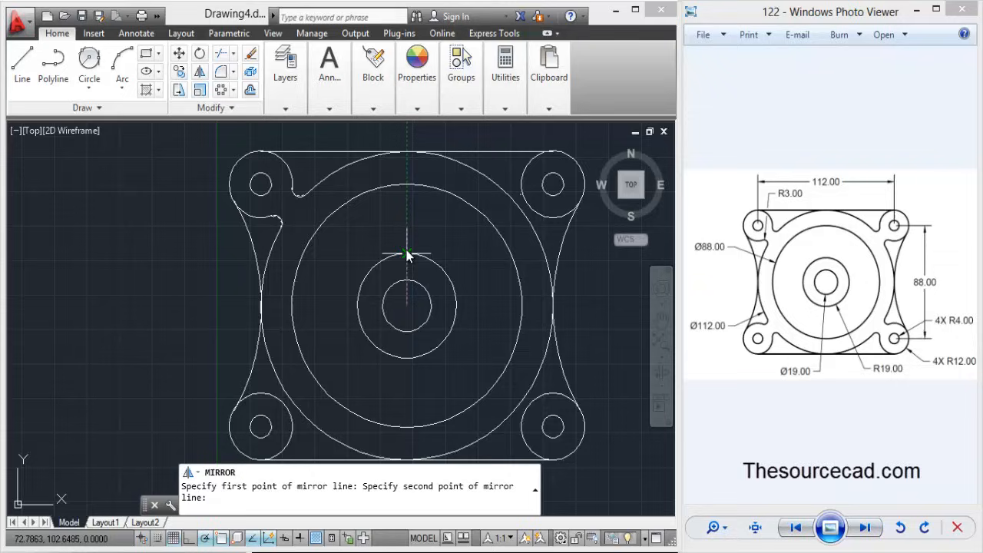
Step: Mirror the upper-left fillet arcs about the vertical centreline, keeping the source
click(406, 230)
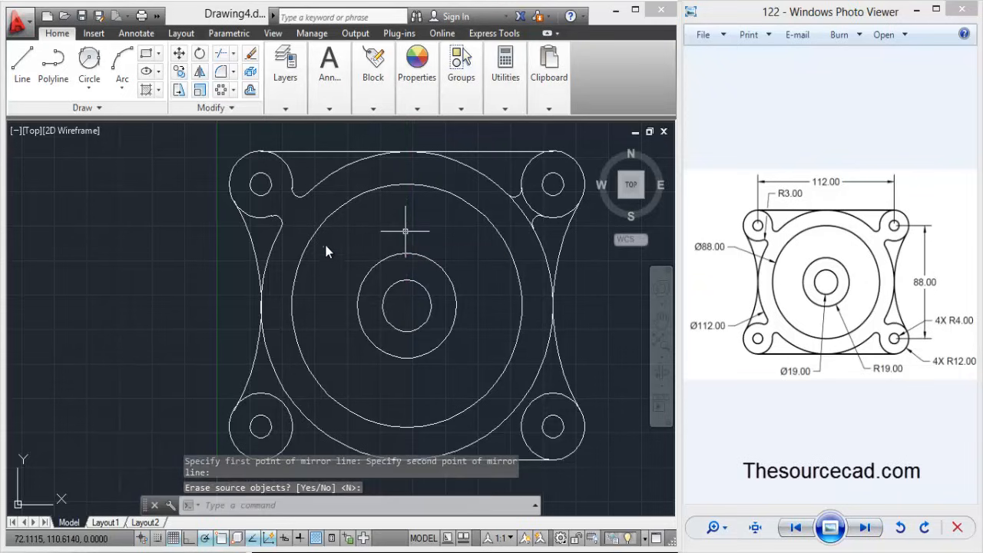
mouse_move(279, 219)
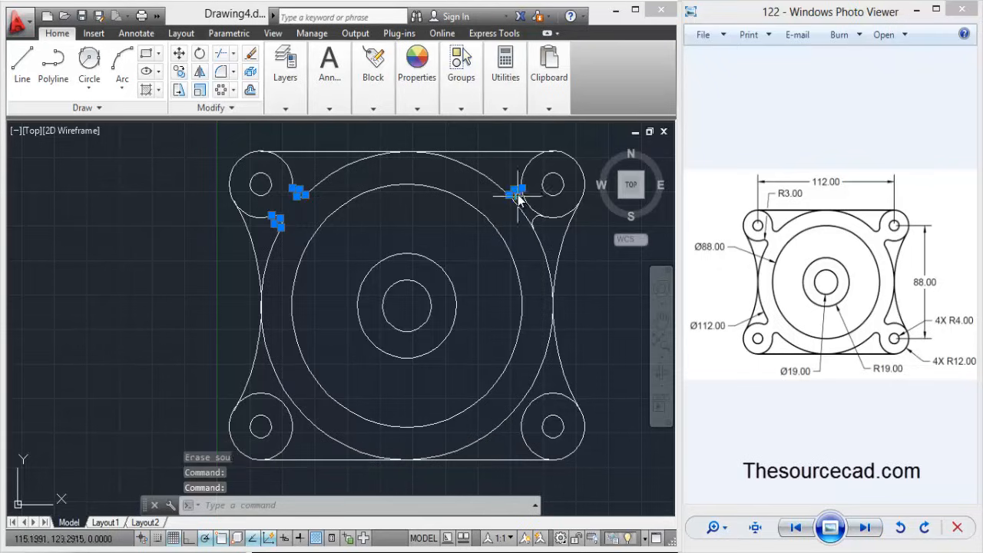
right_click(519, 199)
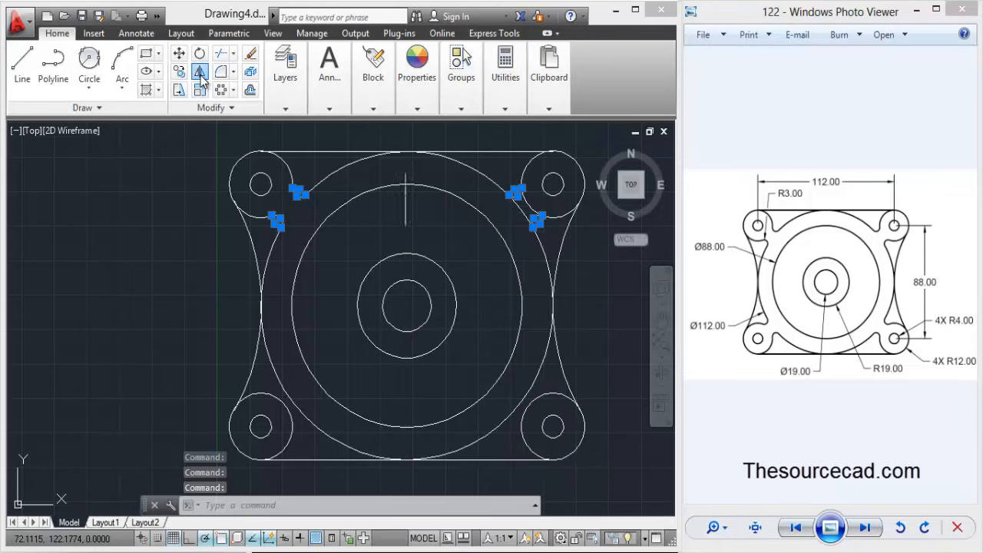
Step: Mirror the top fillet arcs about a horizontal line through the flange centre
click(199, 72)
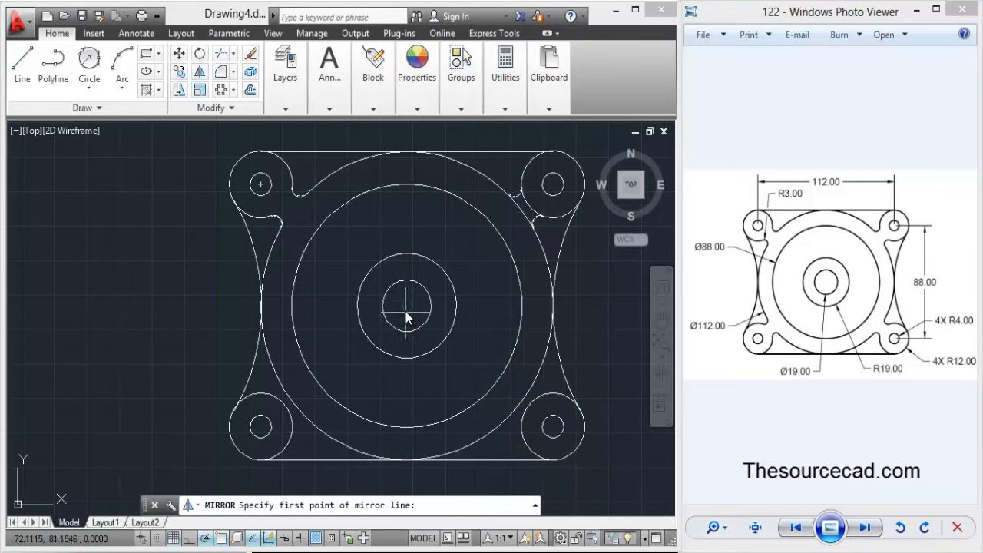
click(407, 305)
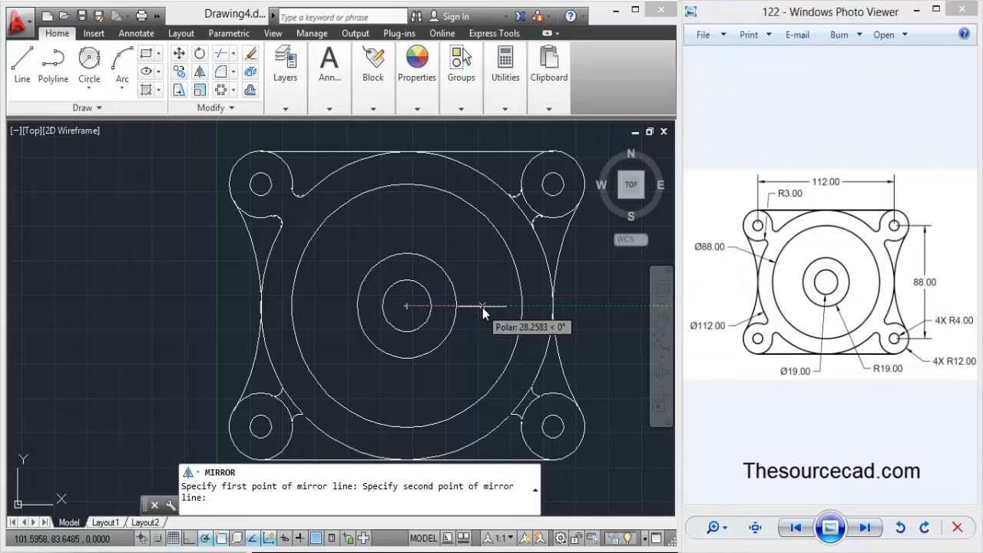
click(484, 307)
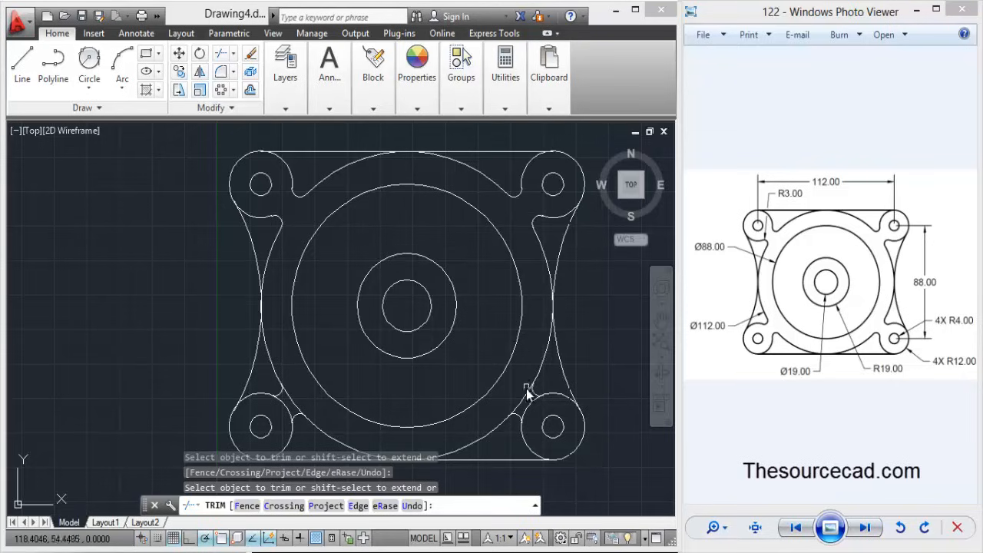
Step: Trim the leftover circle segment at the lower-right lug to finish the outline
click(525, 390)
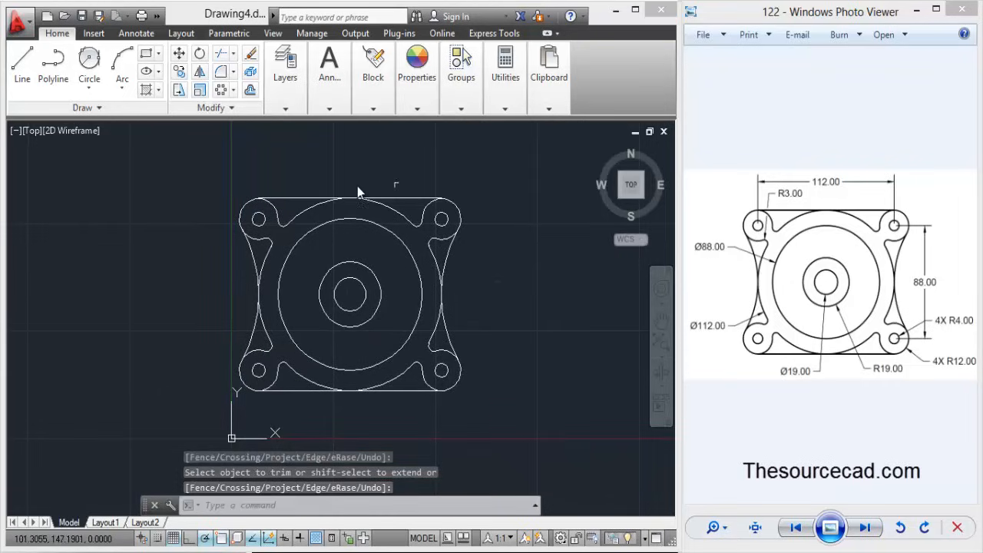
mouse_move(536, 243)
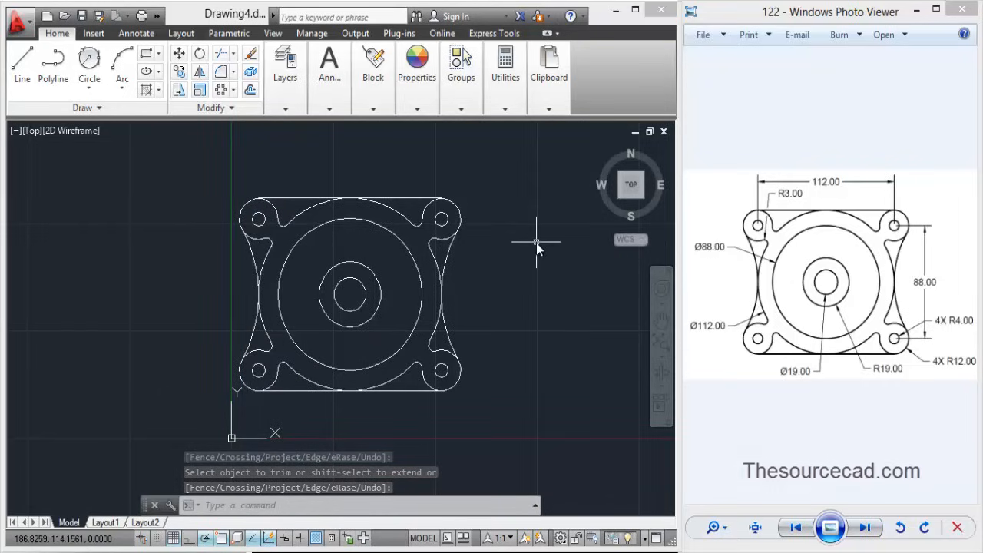